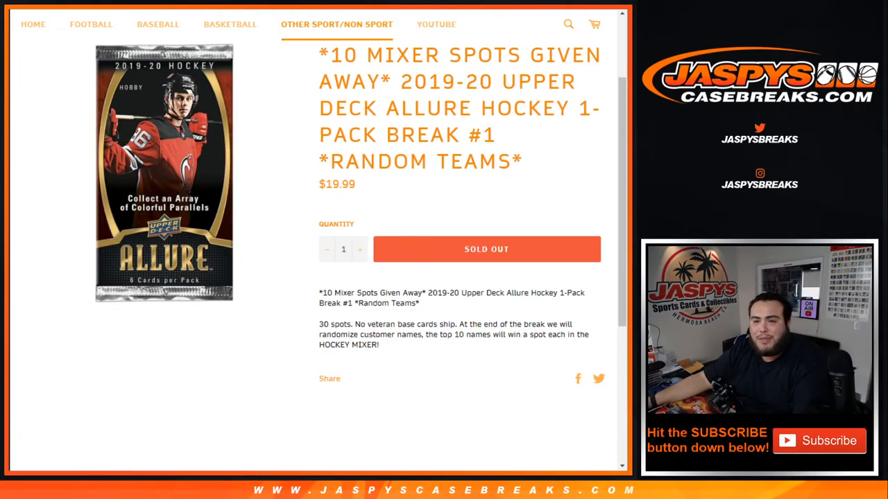
{"action": "mouse_move", "coordinate": [443, 97]}
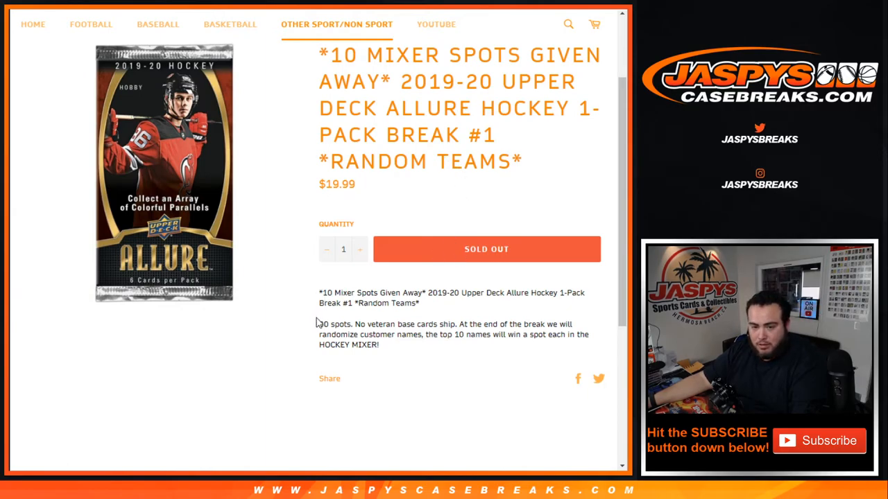
Highlight the sentence describing the 30 available spots
{"action": "double_click", "coordinate": [333, 324]}
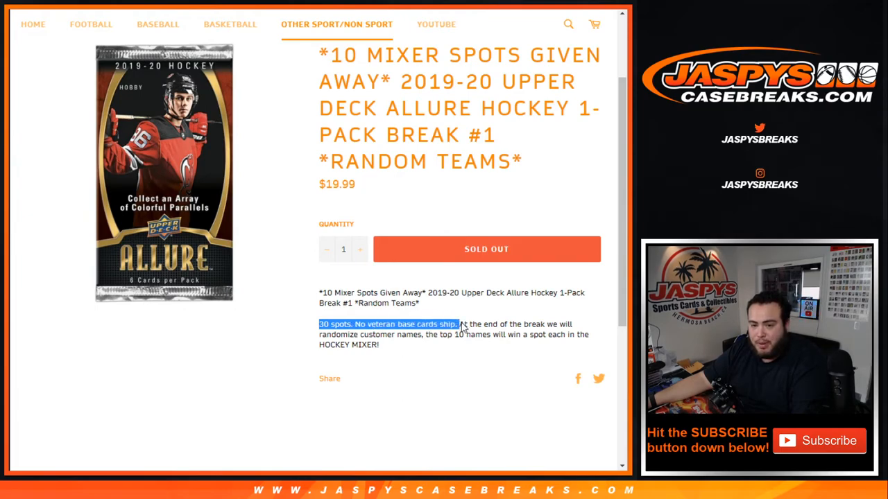
{"action": "left_click_drag", "start_coordinate": [458, 325], "coordinate": [566, 325]}
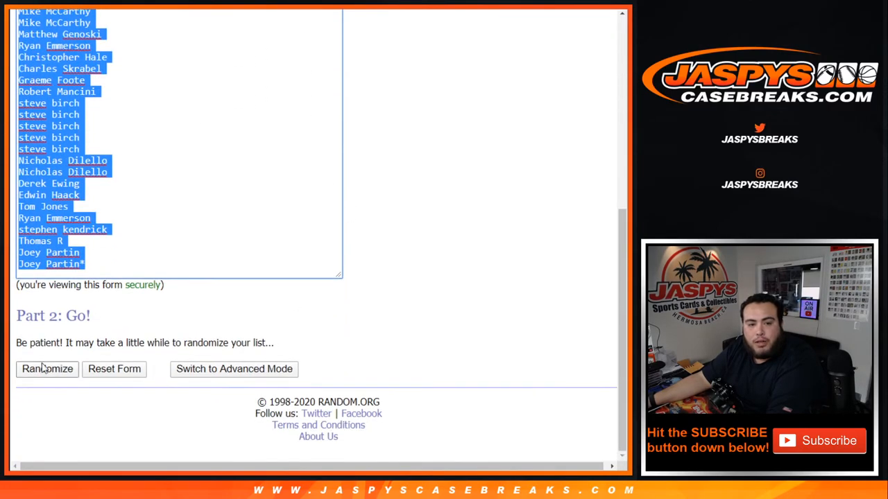
Randomize the 31 customer names six times, then go back to enter the hockey team list
{"action": "left_click", "coordinate": [47, 369]}
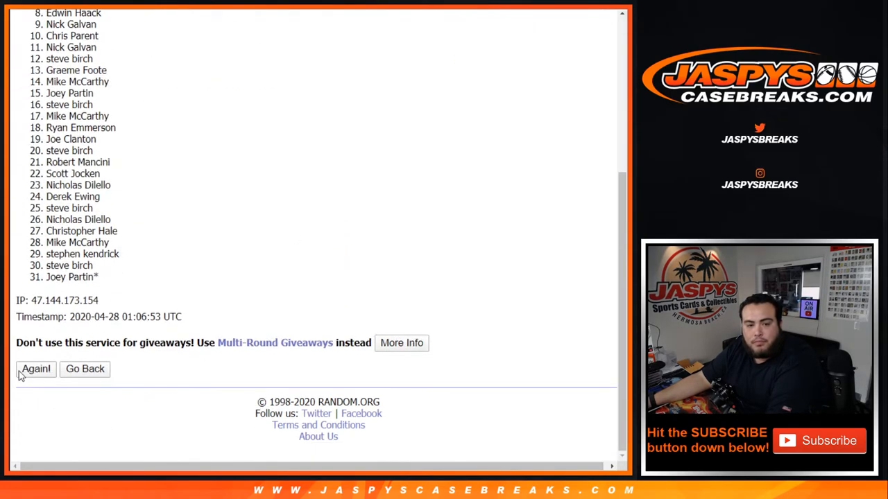
{"action": "left_click", "coordinate": [36, 369]}
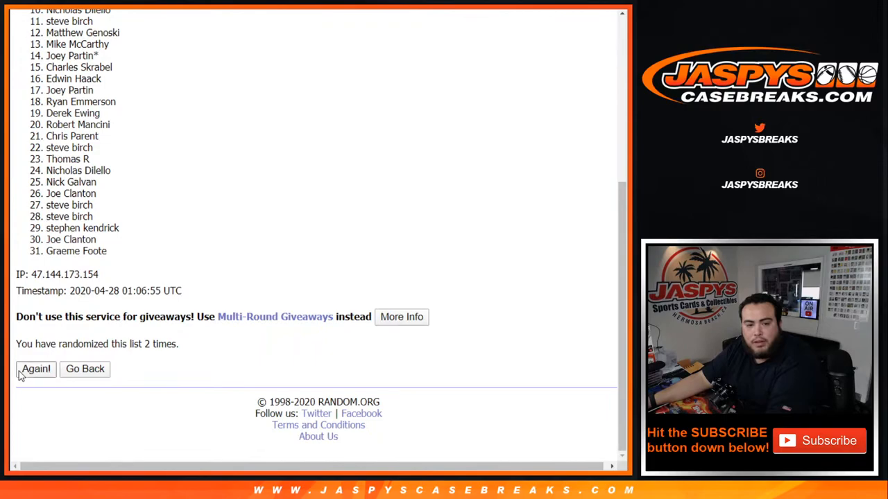
{"action": "left_click", "coordinate": [36, 369]}
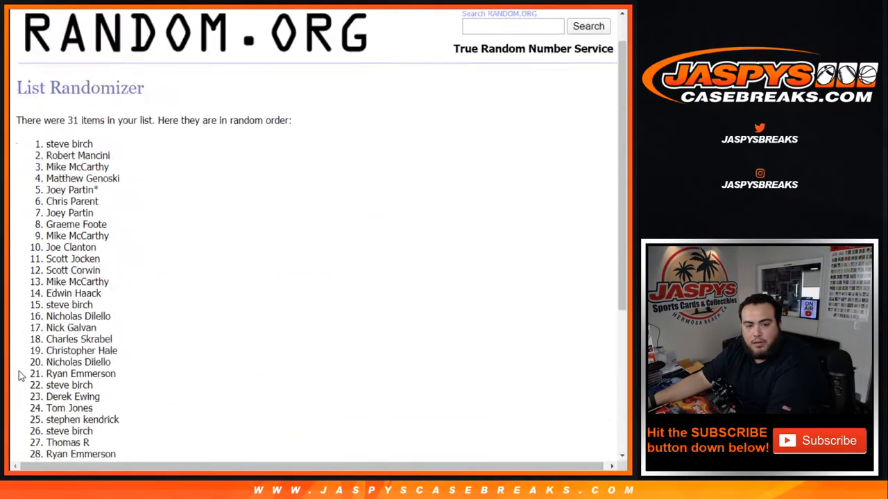
{"action": "left_click", "coordinate": [37, 369]}
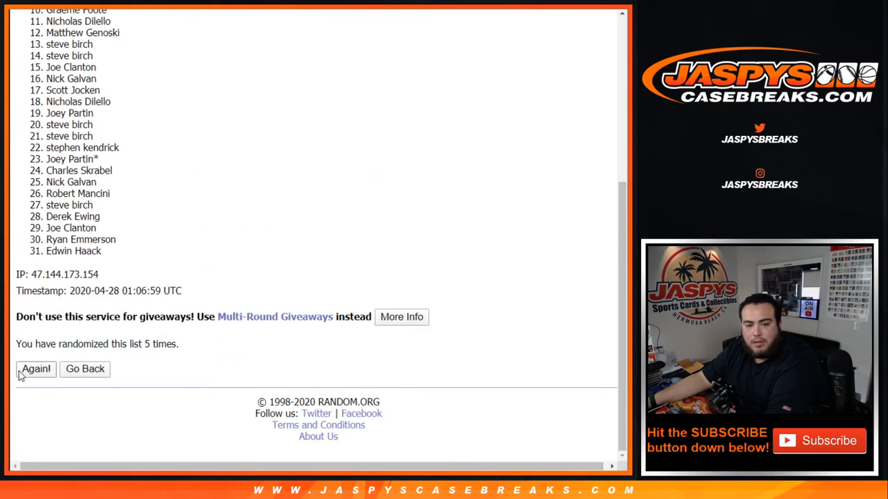
{"action": "left_click", "coordinate": [36, 369]}
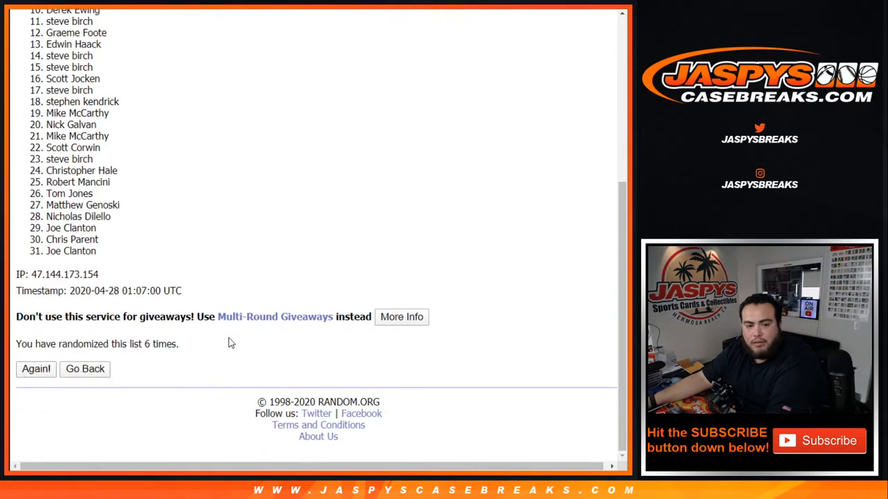
{"action": "left_click", "coordinate": [36, 369]}
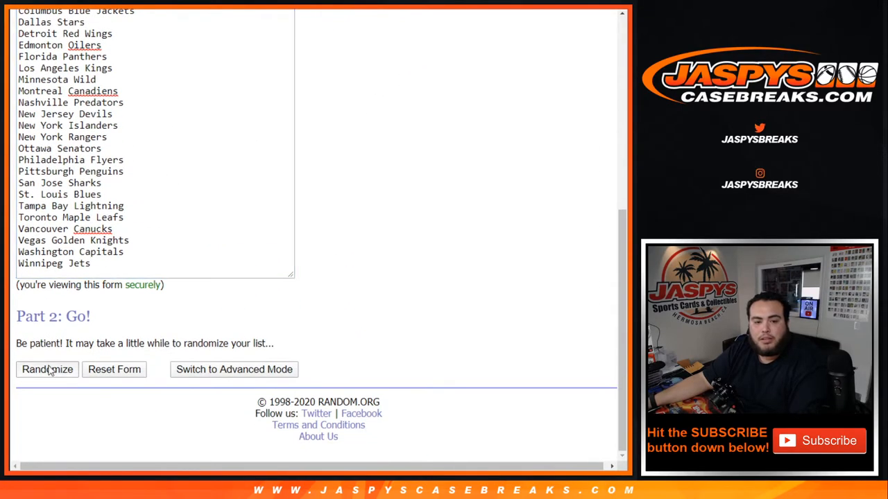
Randomize the 31 hockey teams six times, leaving Buffalo Sabres in first place
{"action": "left_click", "coordinate": [47, 369]}
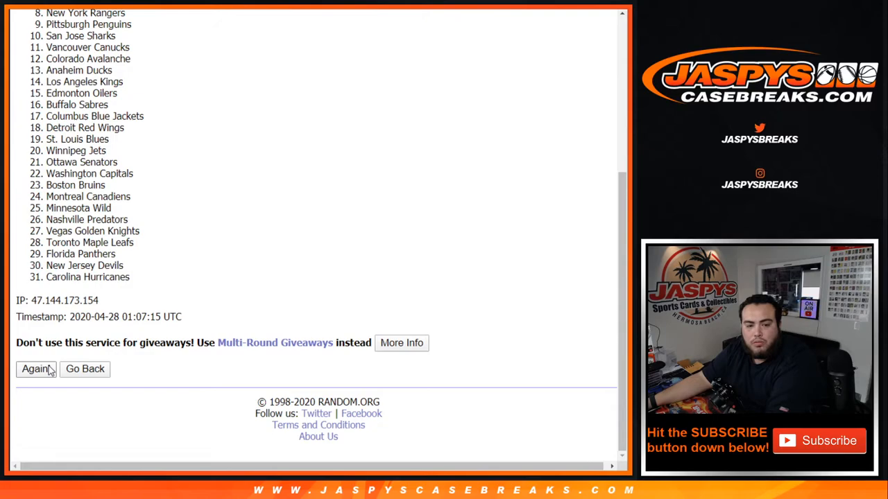
{"action": "left_click", "coordinate": [35, 369]}
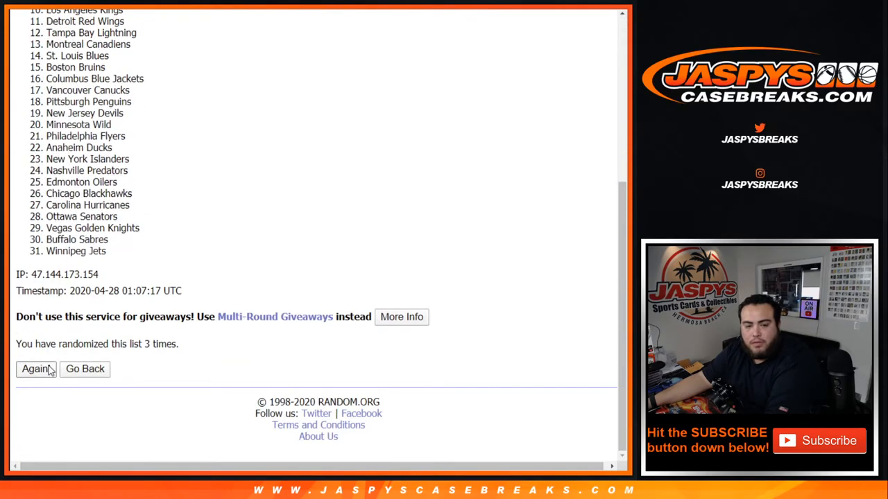
{"action": "left_click", "coordinate": [35, 369]}
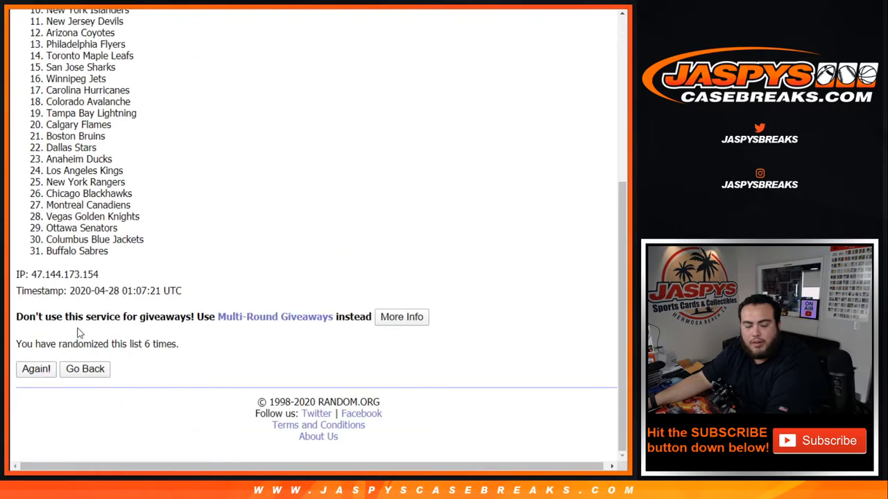
{"action": "left_click", "coordinate": [36, 369]}
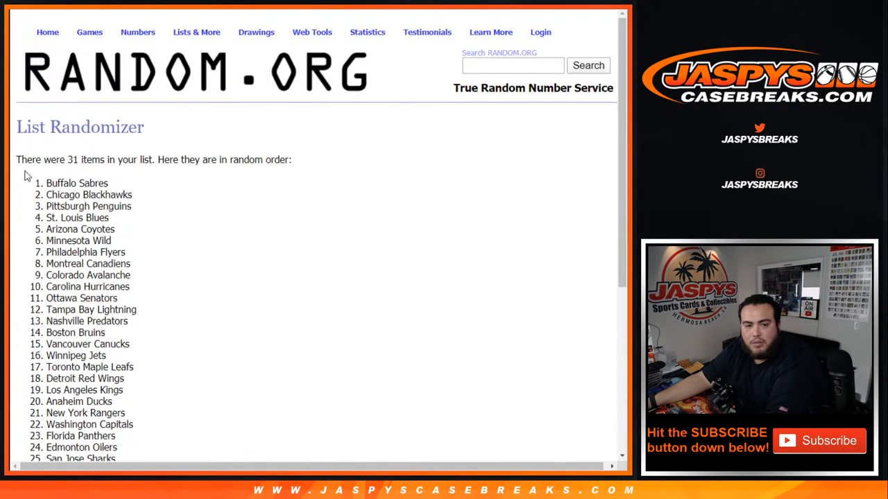
{"action": "scroll", "scroll_direction": "down", "scroll_amount": 3}
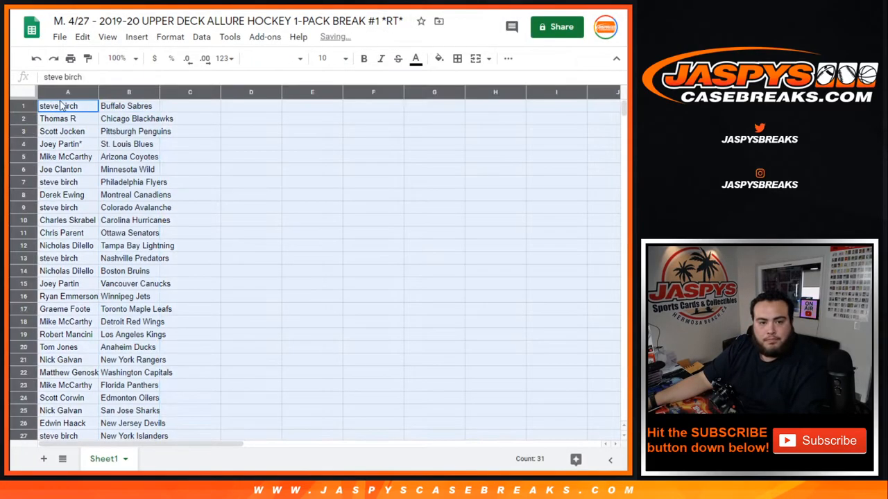
{"action": "left_click", "coordinate": [322, 58]}
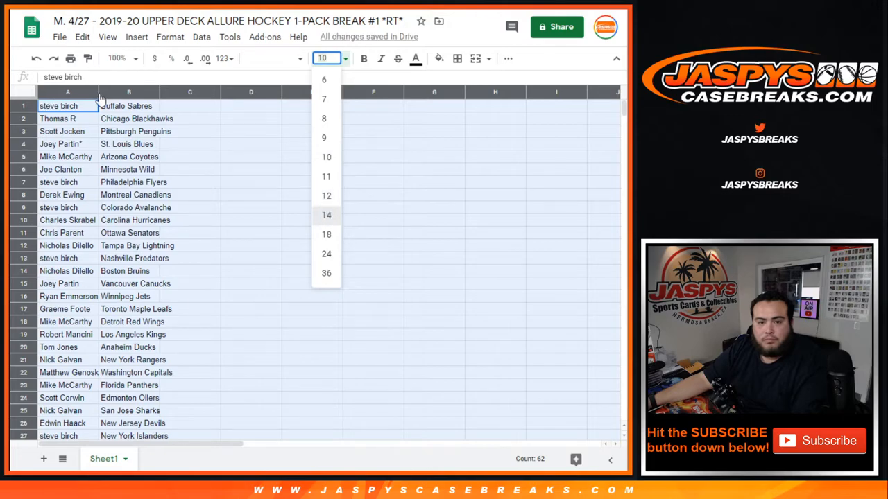
{"action": "left_click", "coordinate": [326, 215]}
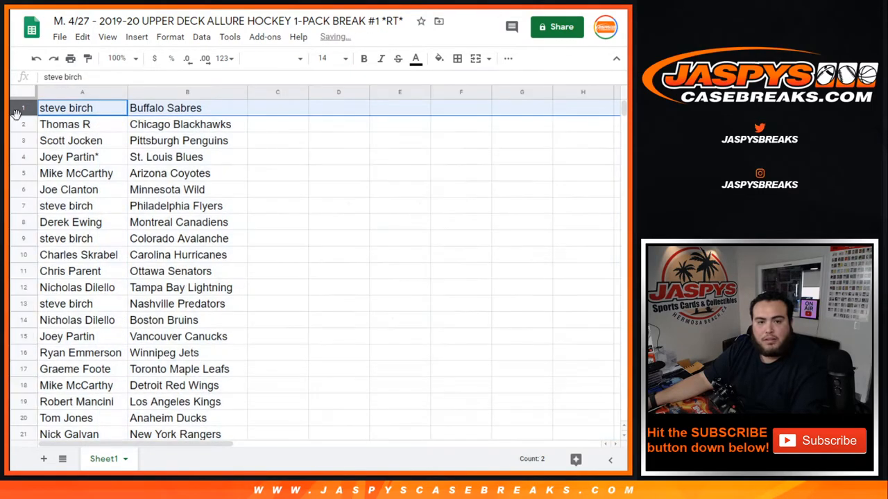
{"action": "left_click", "coordinate": [68, 157]}
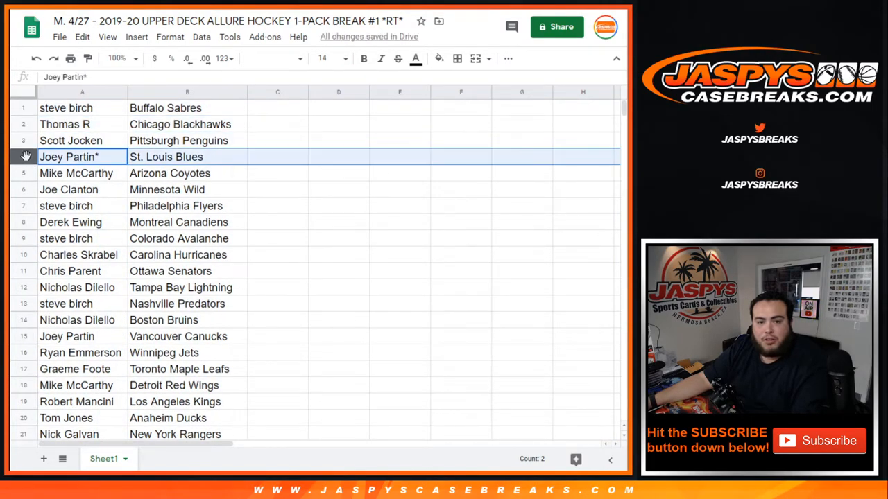
{"action": "left_click", "coordinate": [68, 189]}
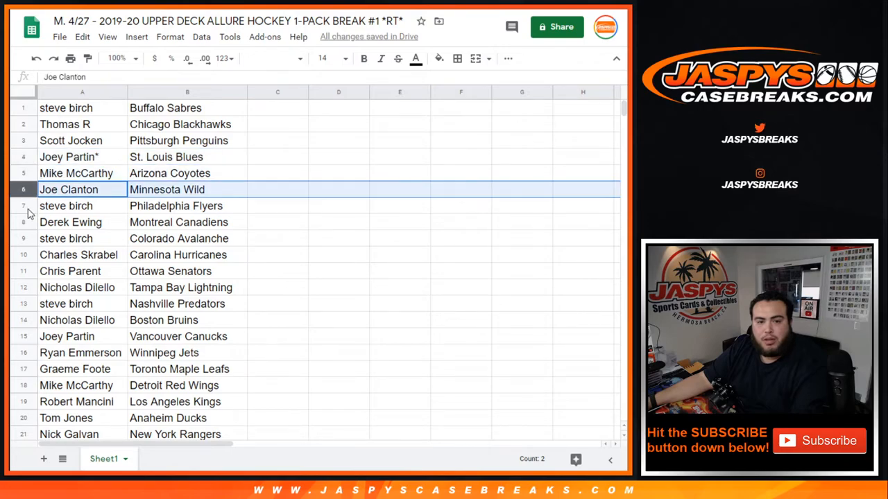
{"action": "left_click", "coordinate": [82, 206]}
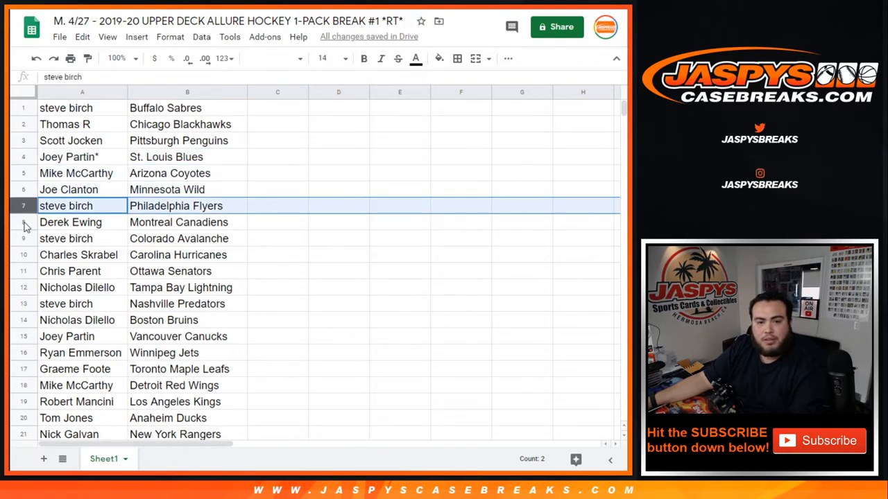
{"action": "left_click", "coordinate": [69, 222]}
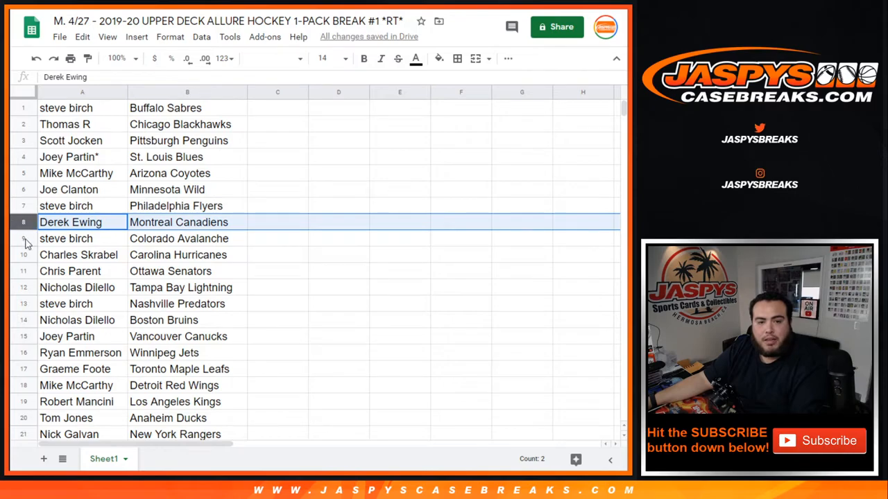
{"action": "left_click", "coordinate": [67, 239]}
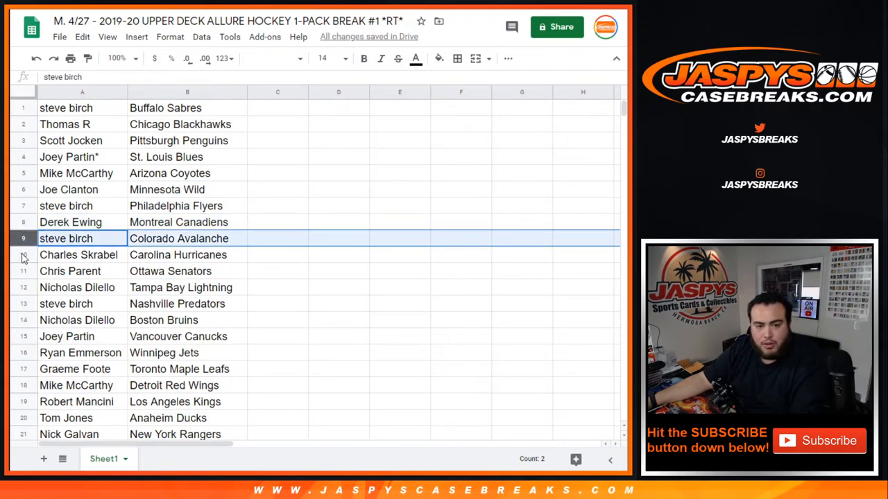
{"action": "left_click", "coordinate": [81, 256]}
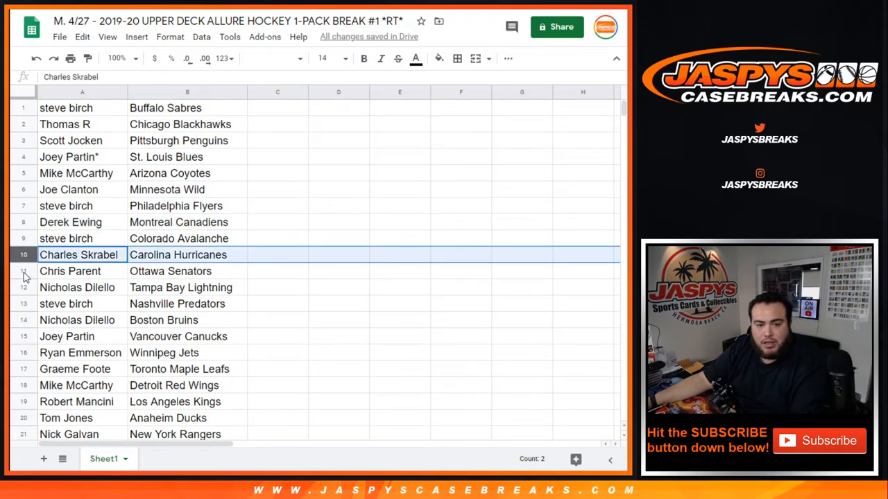
{"action": "left_click", "coordinate": [78, 271]}
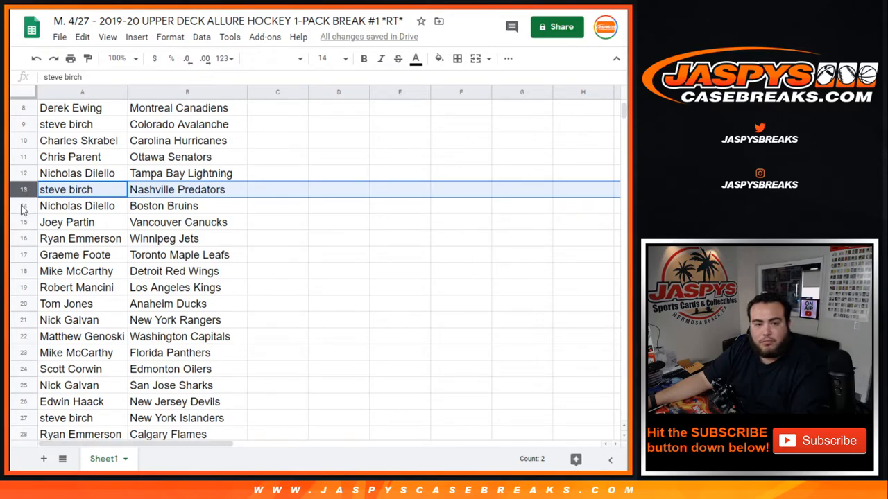
{"action": "left_click", "coordinate": [66, 222]}
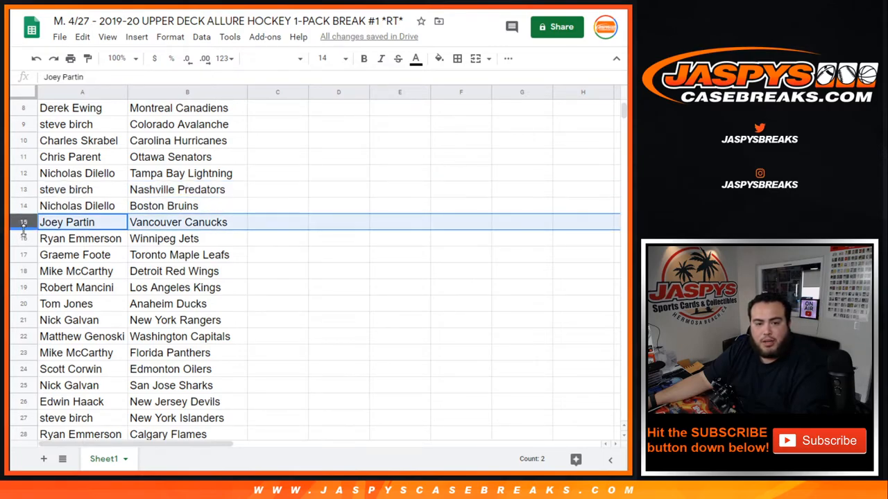
{"action": "left_click", "coordinate": [74, 255]}
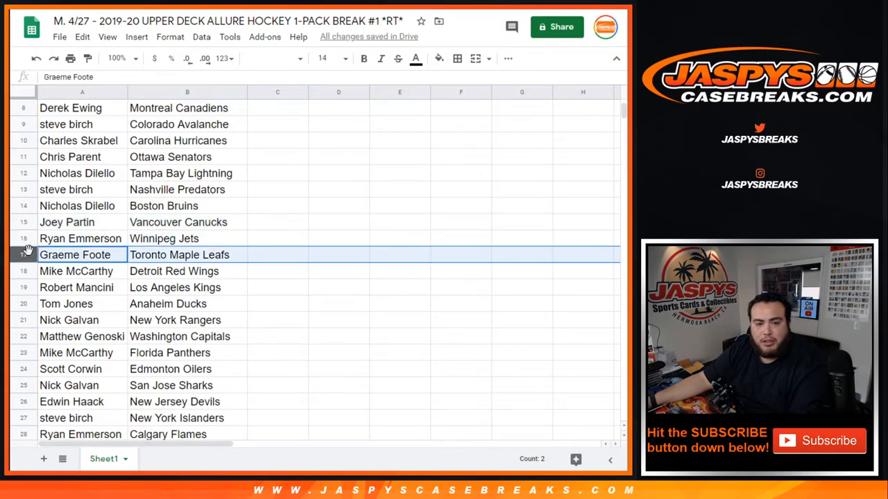
{"action": "scroll", "scroll_direction": "down", "scroll_amount": 3}
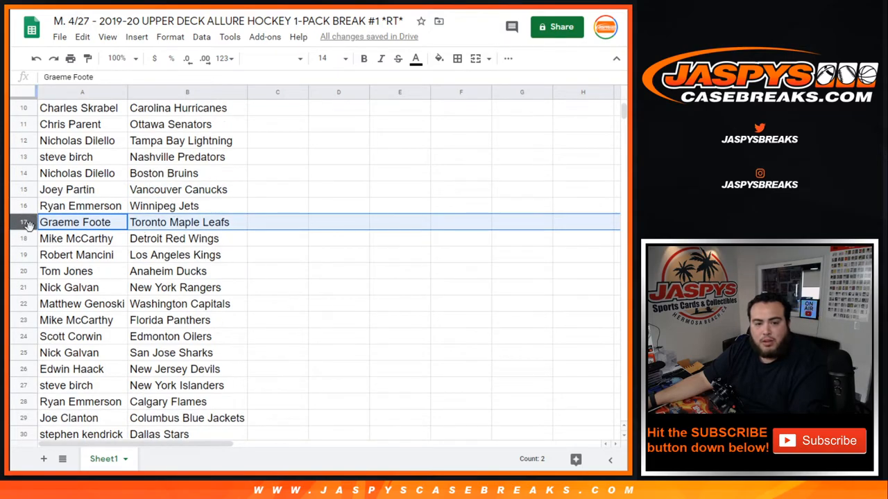
{"action": "left_click", "coordinate": [82, 239]}
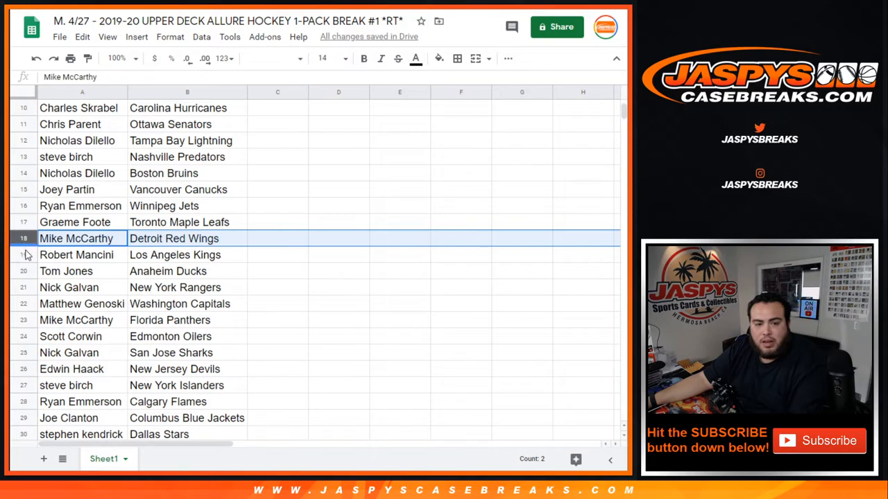
{"action": "left_click", "coordinate": [82, 255]}
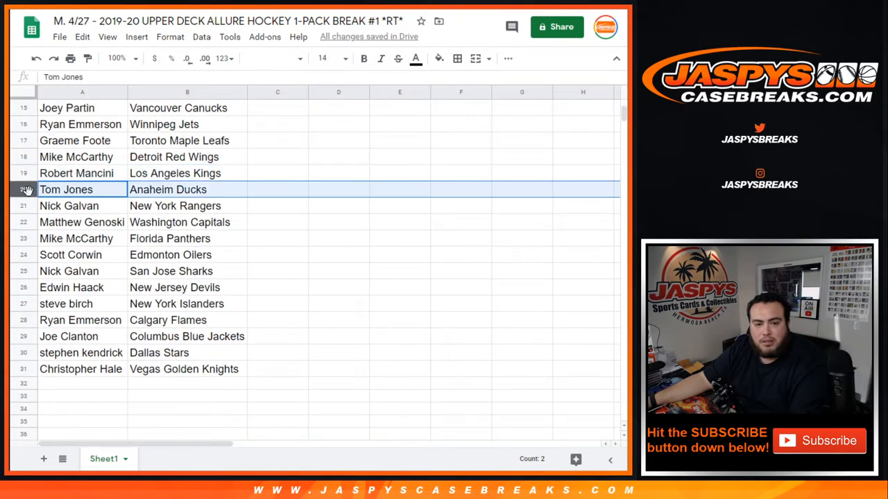
{"action": "left_click", "coordinate": [82, 222]}
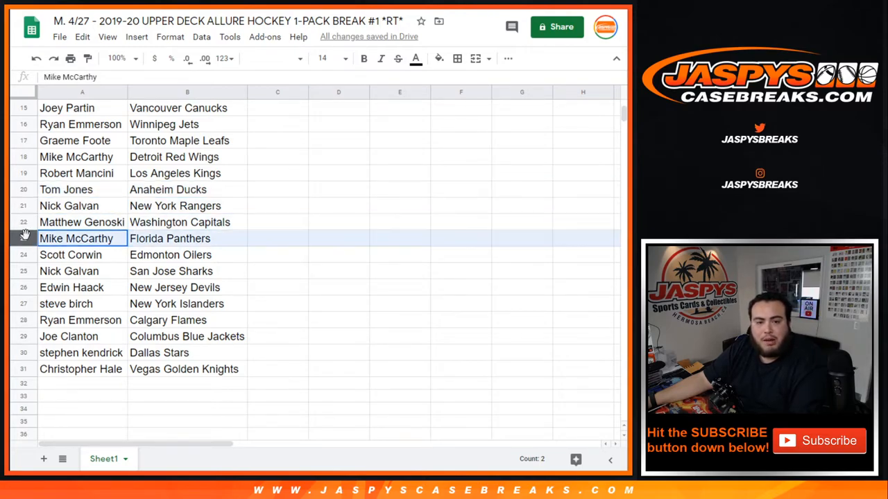
{"action": "left_click", "coordinate": [81, 255]}
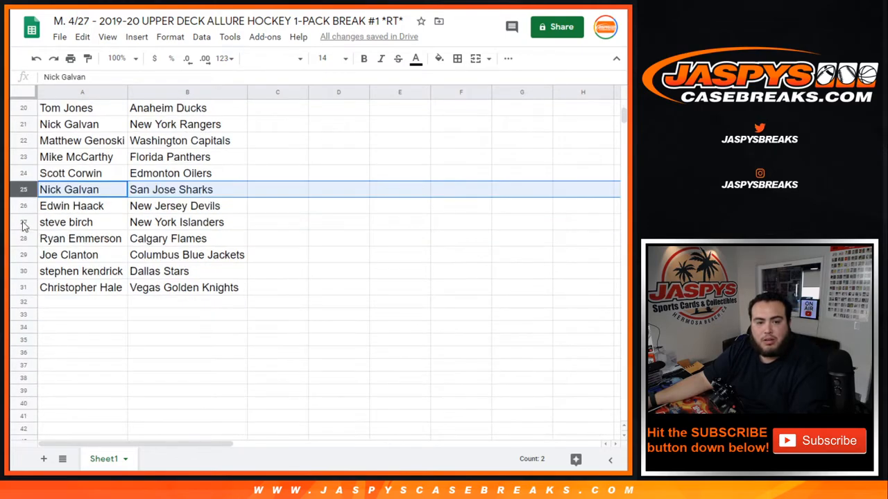
{"action": "left_click", "coordinate": [67, 222]}
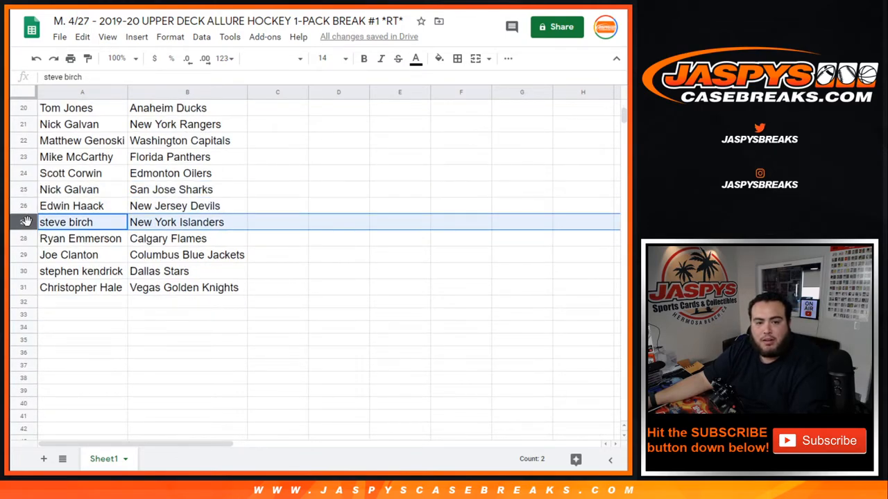
{"action": "left_click", "coordinate": [81, 238]}
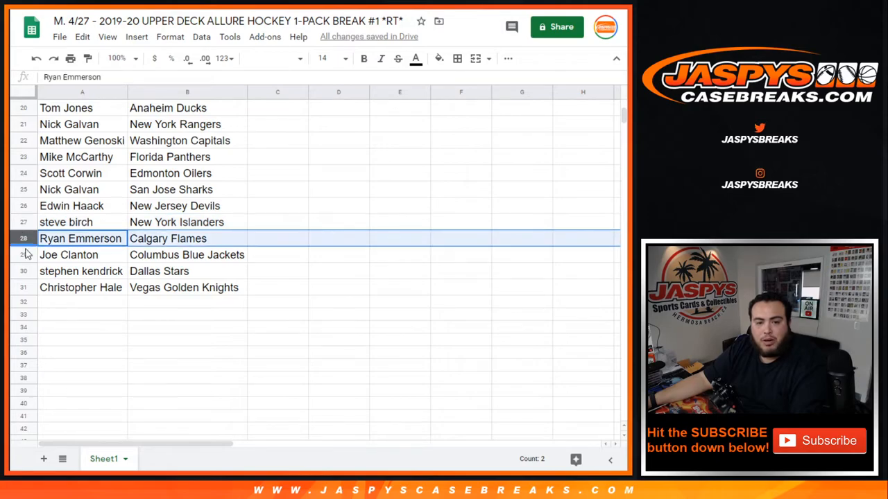
{"action": "left_click", "coordinate": [82, 255]}
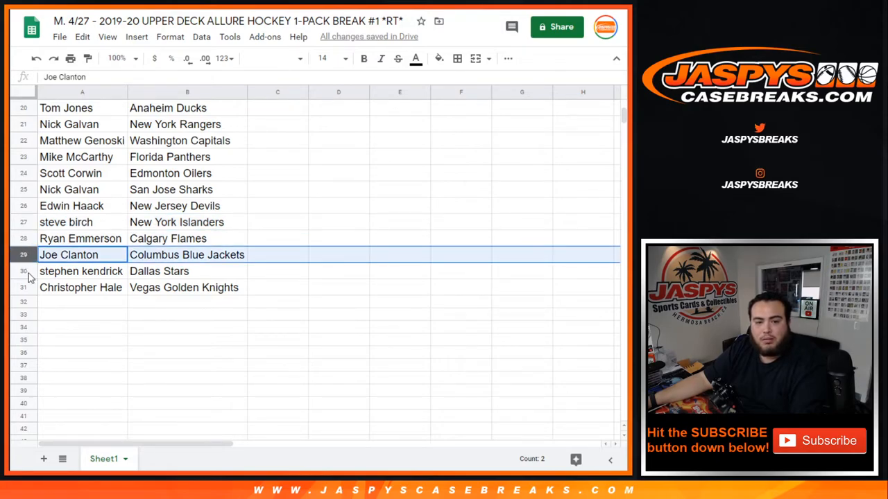
{"action": "left_click", "coordinate": [82, 271]}
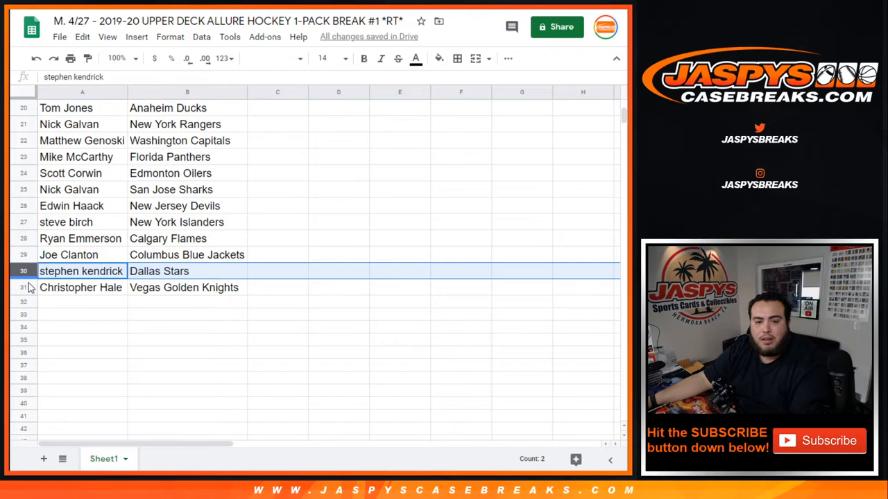
{"action": "left_click", "coordinate": [80, 287]}
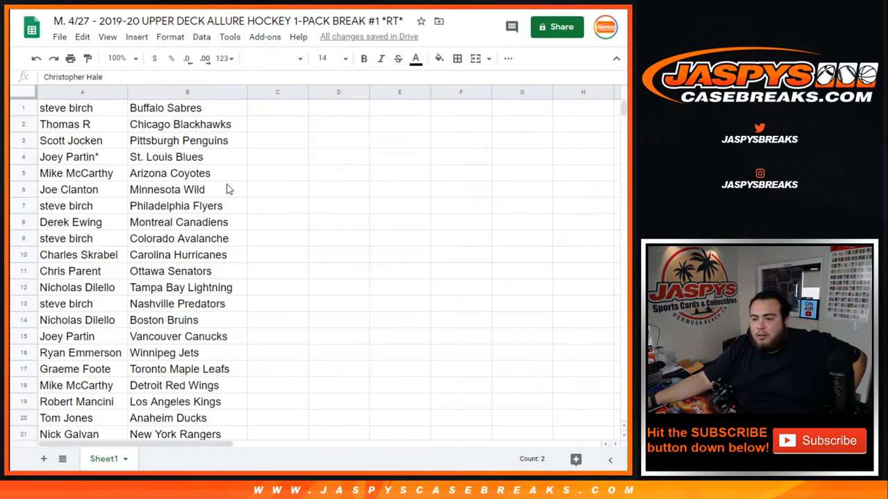
Sort the sheet A → Z by column B so pairs run alphabetically by team
{"action": "right_click", "coordinate": [185, 91]}
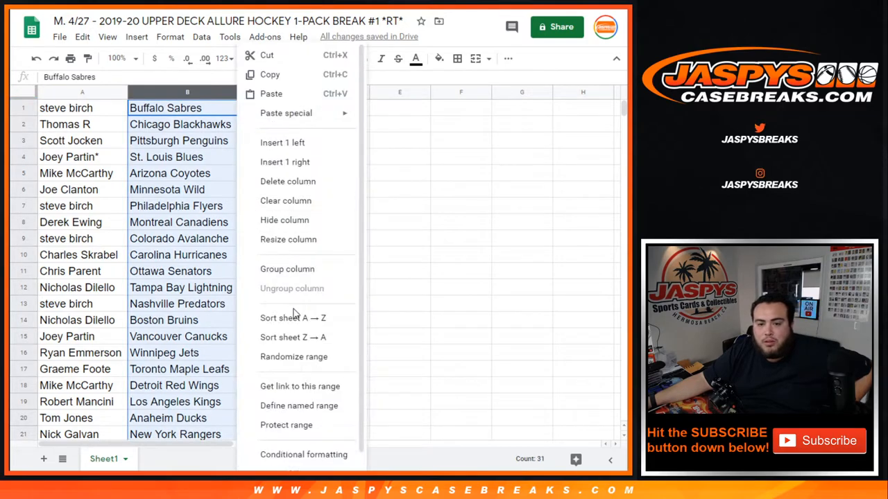
{"action": "left_click", "coordinate": [293, 317]}
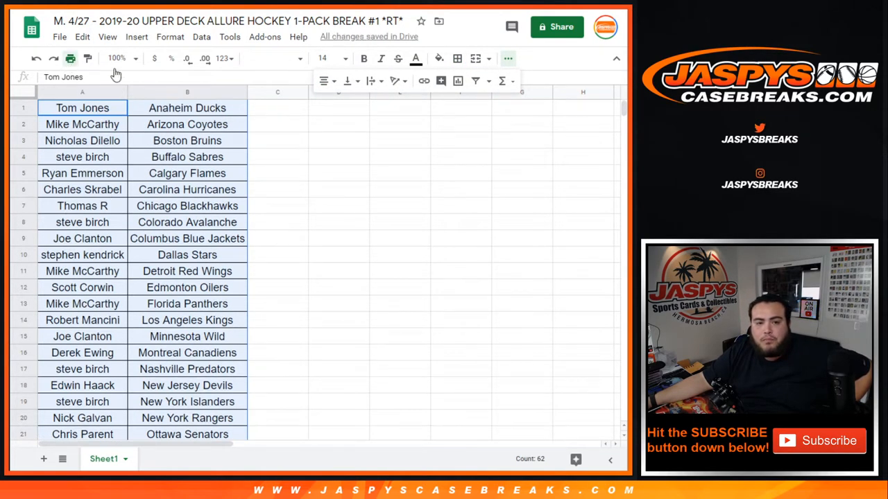
Preview printing with Workbook title ticked under Headers & footers, then cancel without printing
{"action": "left_click", "coordinate": [69, 59]}
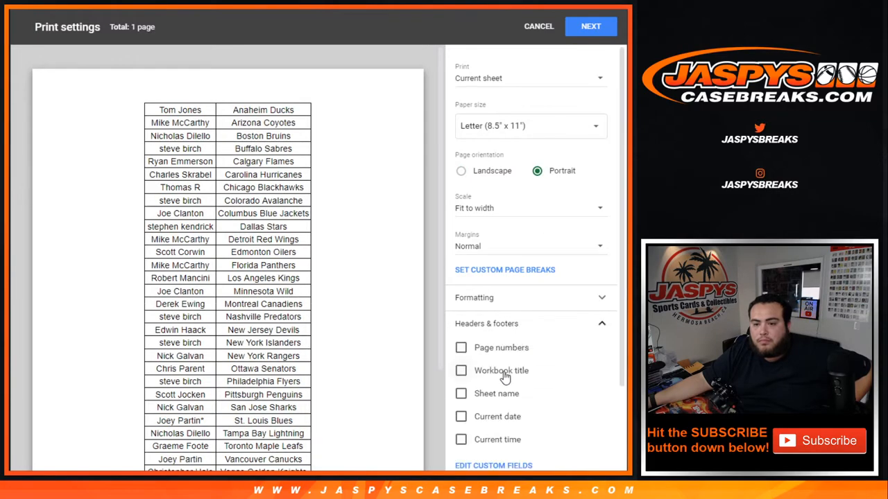
{"action": "left_click", "coordinate": [461, 371]}
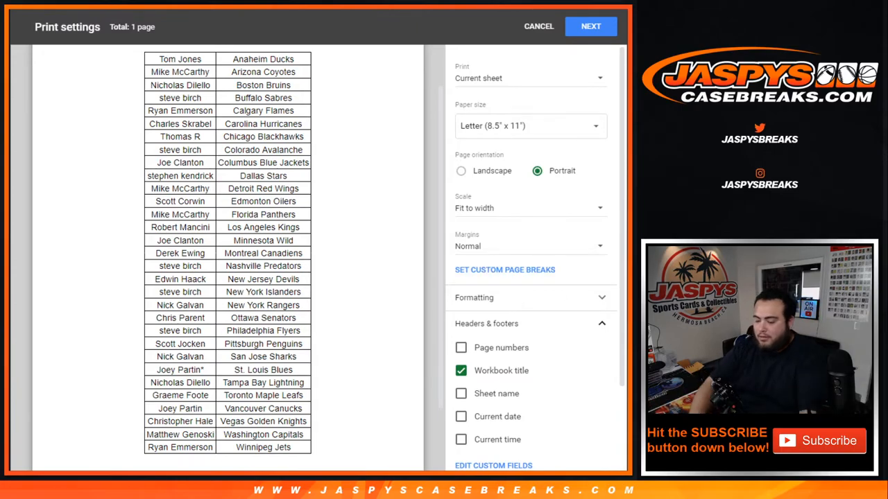
{"action": "mouse_move", "coordinate": [520, 15]}
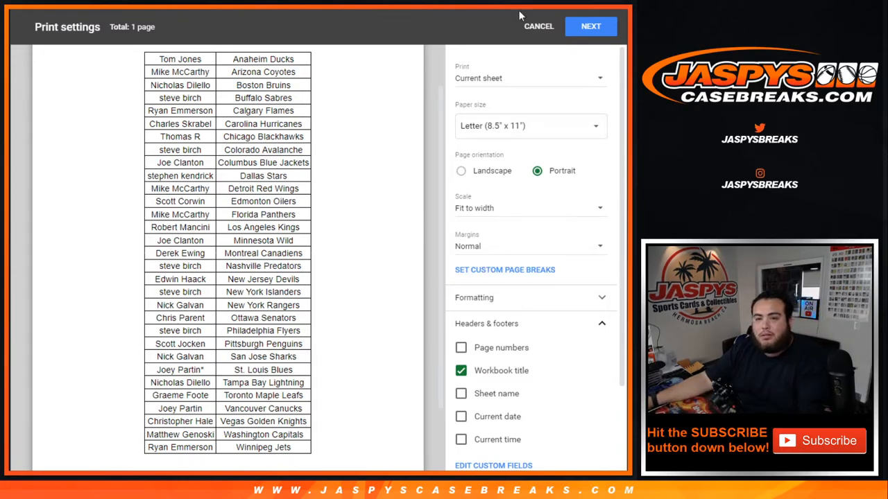
{"action": "left_click", "coordinate": [591, 25]}
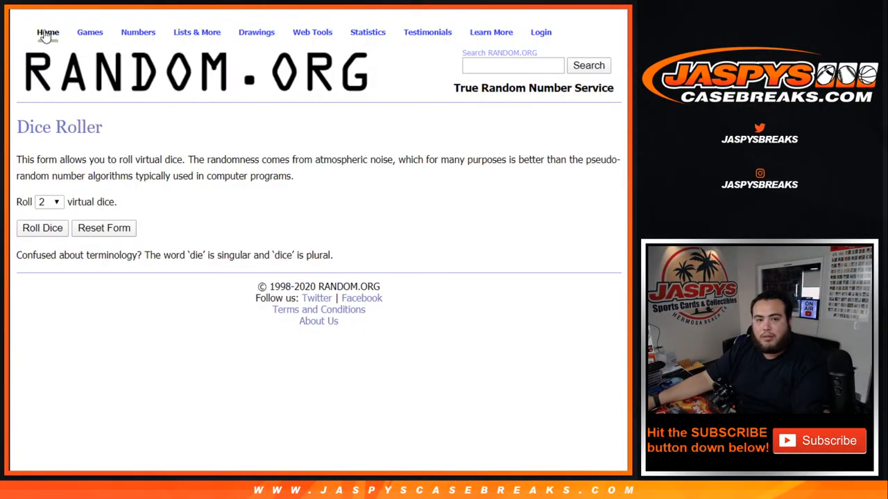
On the RANDOM.ORG home page, generate a random number with Max set to 8
{"action": "left_click", "coordinate": [47, 32]}
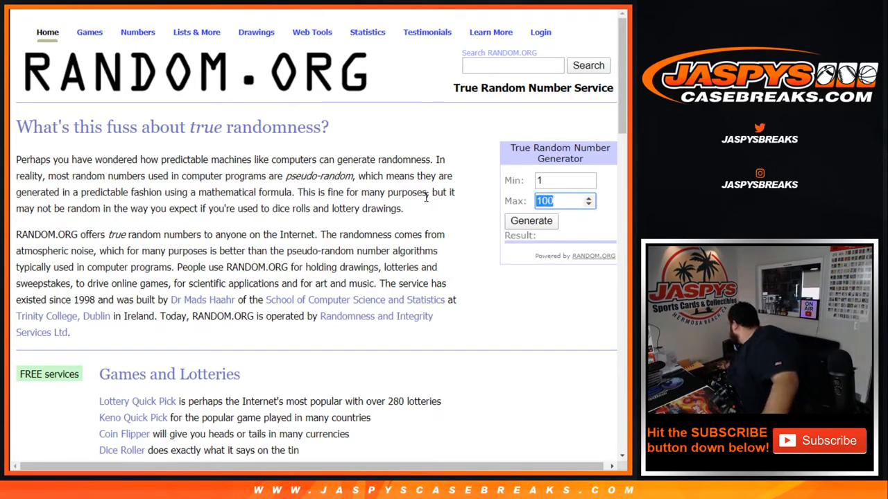
{"action": "left_click", "coordinate": [530, 220]}
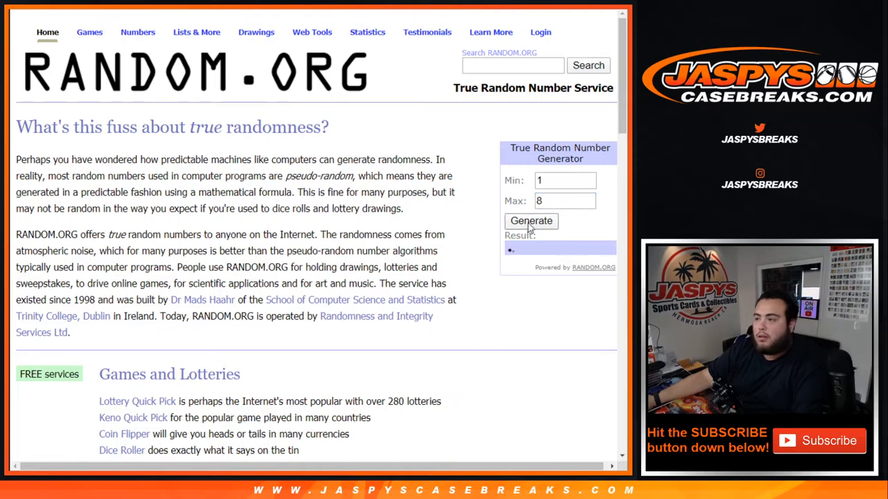
{"action": "left_click", "coordinate": [529, 220]}
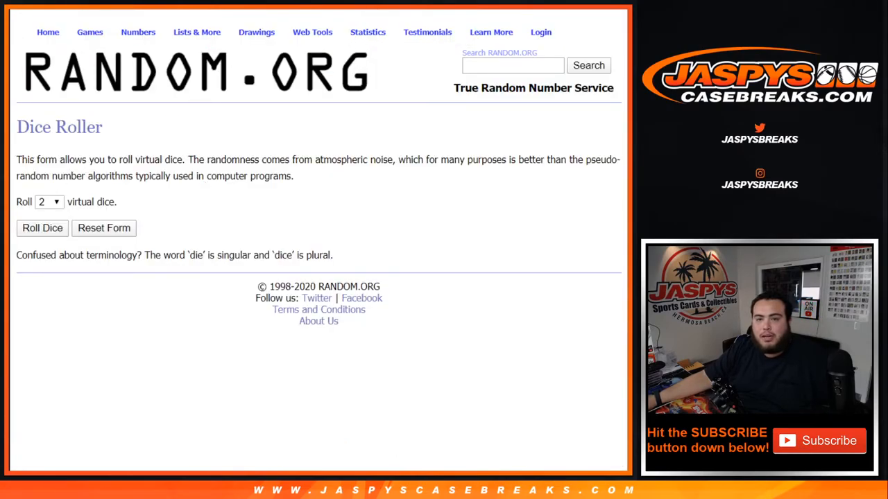
Go back in the browser to the List Randomizer holding the customer names
{"action": "left_click", "coordinate": [42, 228]}
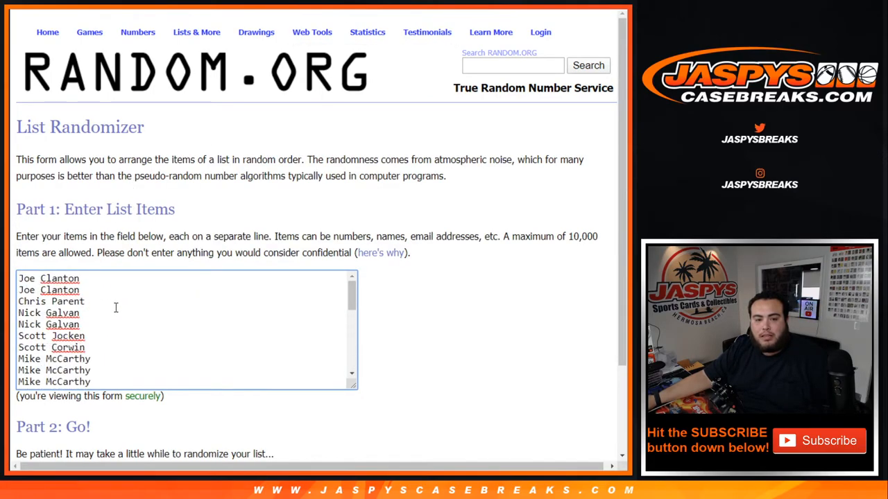
Randomize the customer names eight times, ending with Matthew Genoski and Graeme Foote on top
{"action": "scroll", "scroll_direction": "down", "scroll_amount": 3}
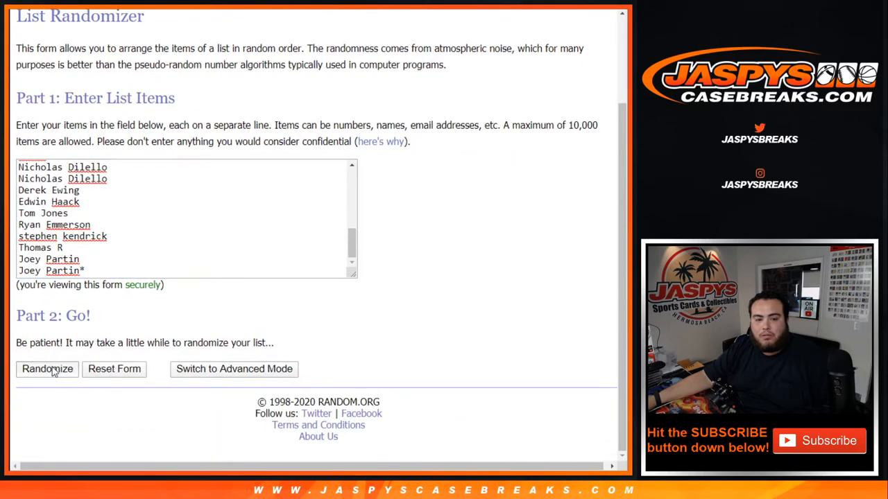
{"action": "left_click", "coordinate": [47, 369]}
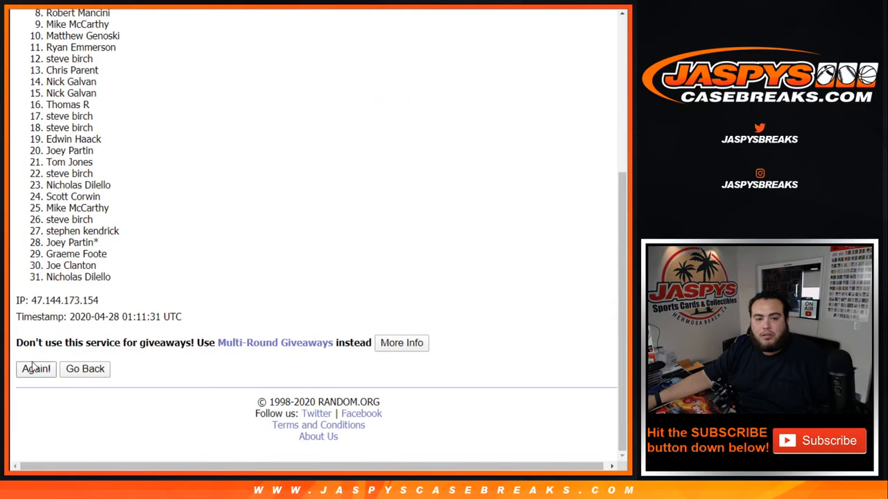
{"action": "left_click", "coordinate": [36, 369]}
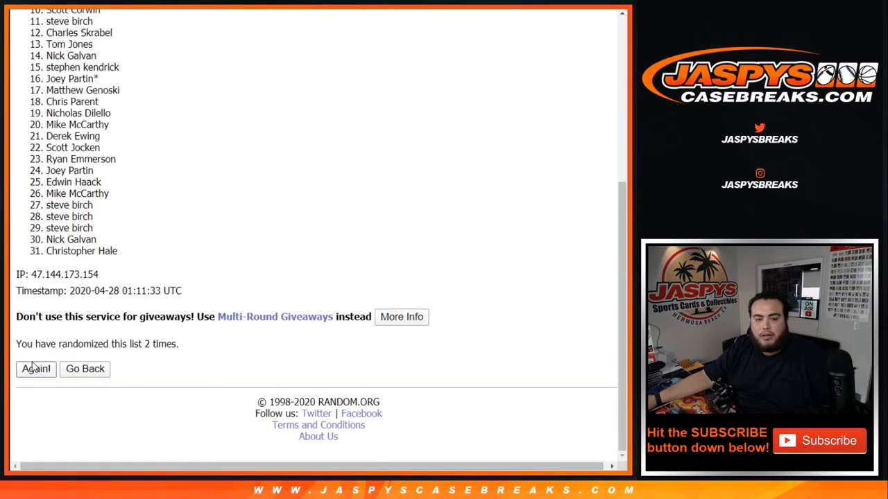
{"action": "left_click", "coordinate": [36, 369]}
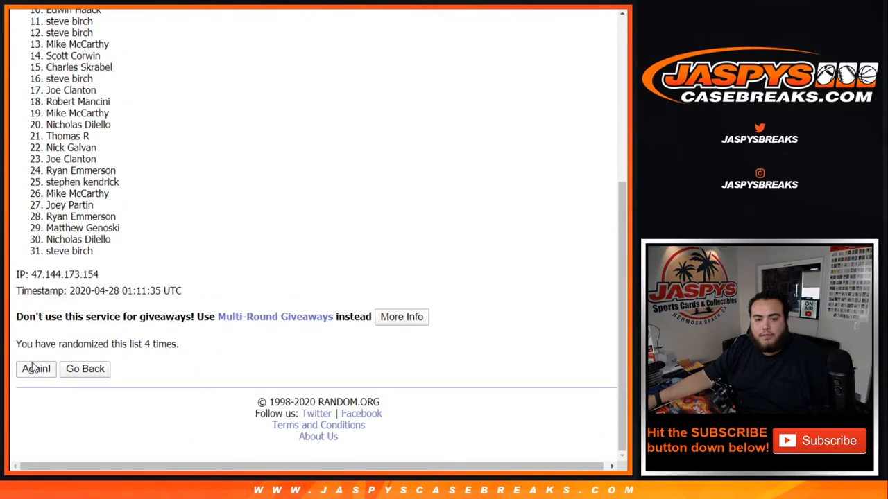
{"action": "left_click", "coordinate": [36, 369]}
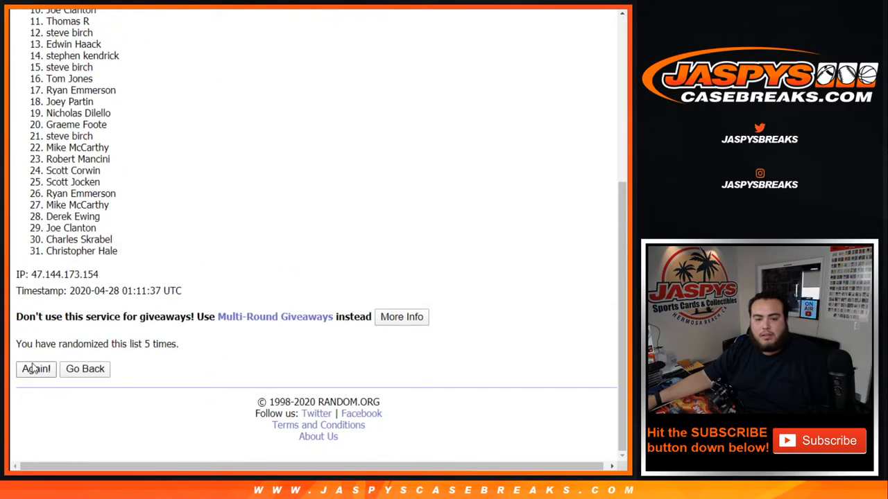
{"action": "left_click", "coordinate": [36, 369]}
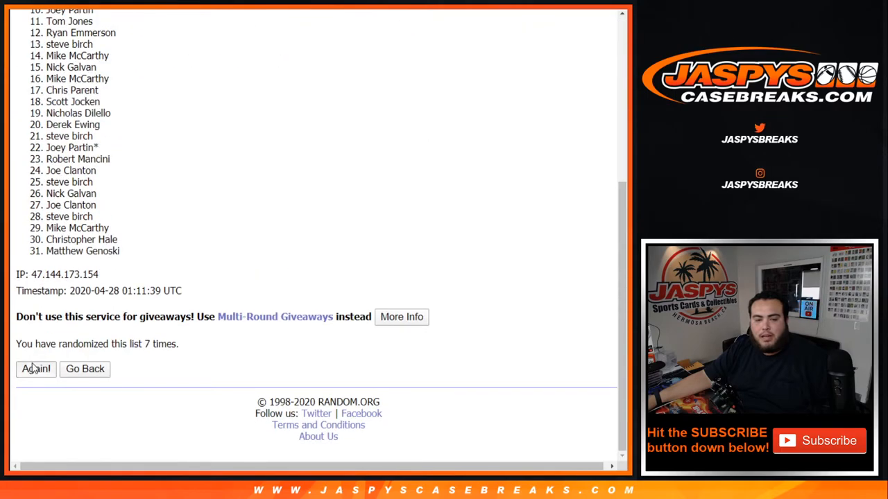
{"action": "left_click", "coordinate": [36, 369]}
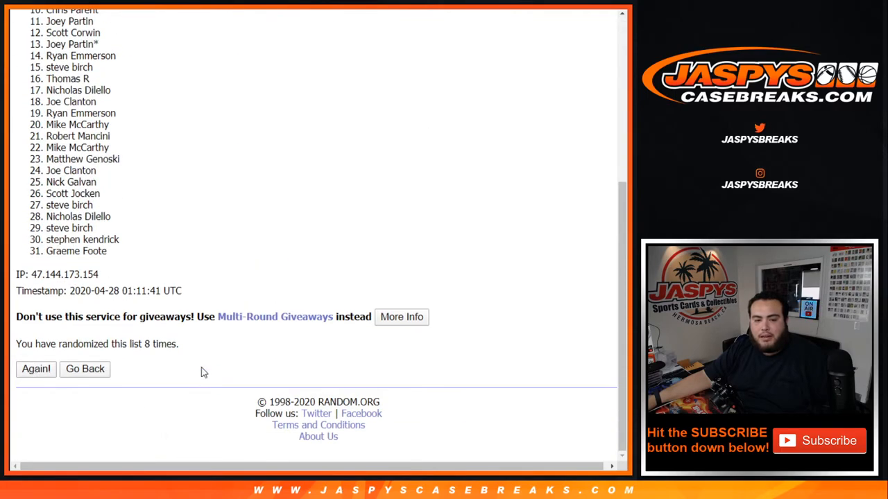
{"action": "left_click", "coordinate": [36, 369]}
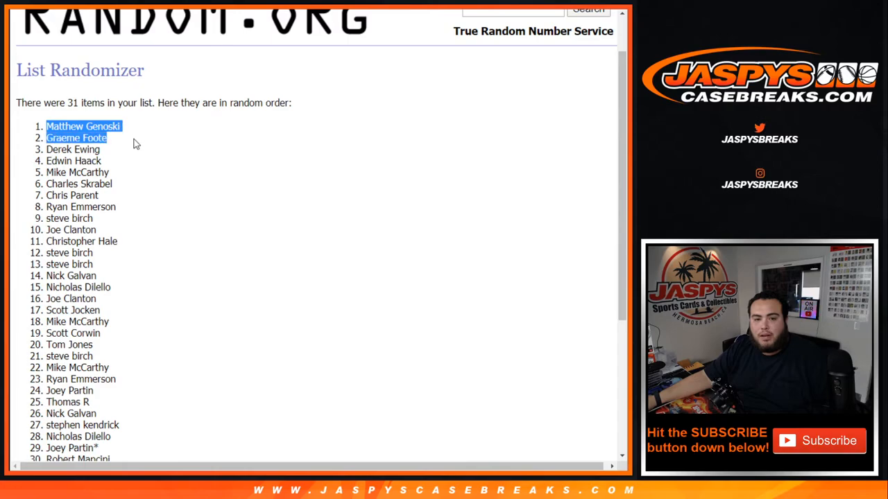
{"action": "left_click_drag", "start_coordinate": [76, 138], "coordinate": [73, 161]}
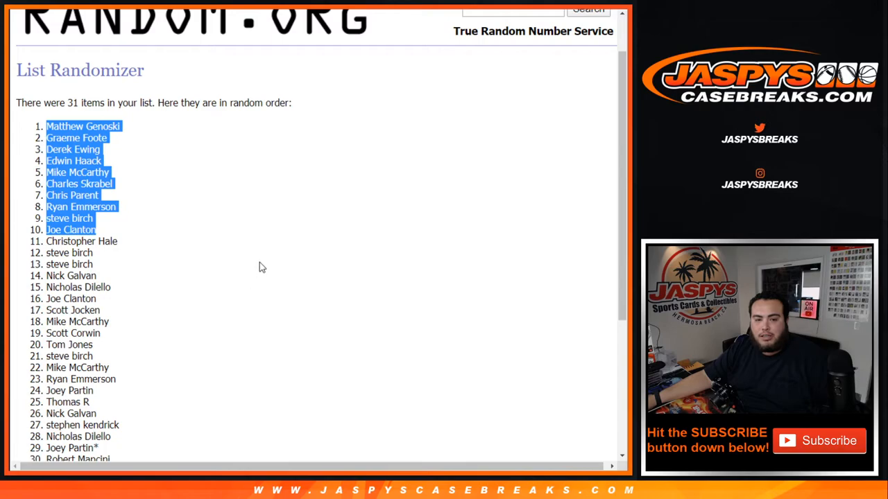
{"action": "scroll", "scroll_direction": "down", "scroll_amount": 3}
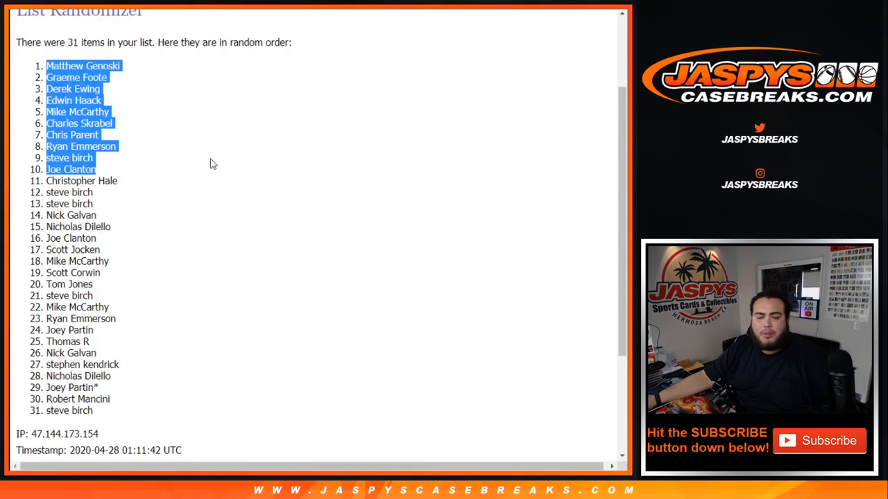
{"action": "mouse_move", "coordinate": [123, 111]}
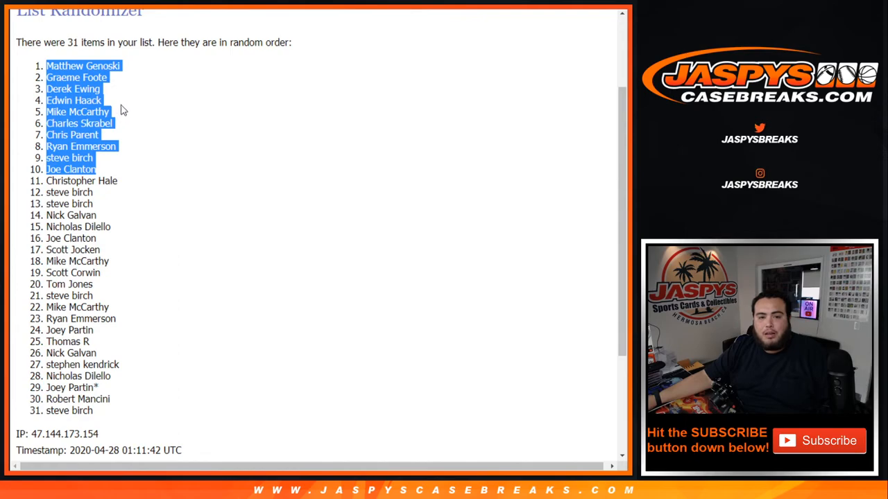